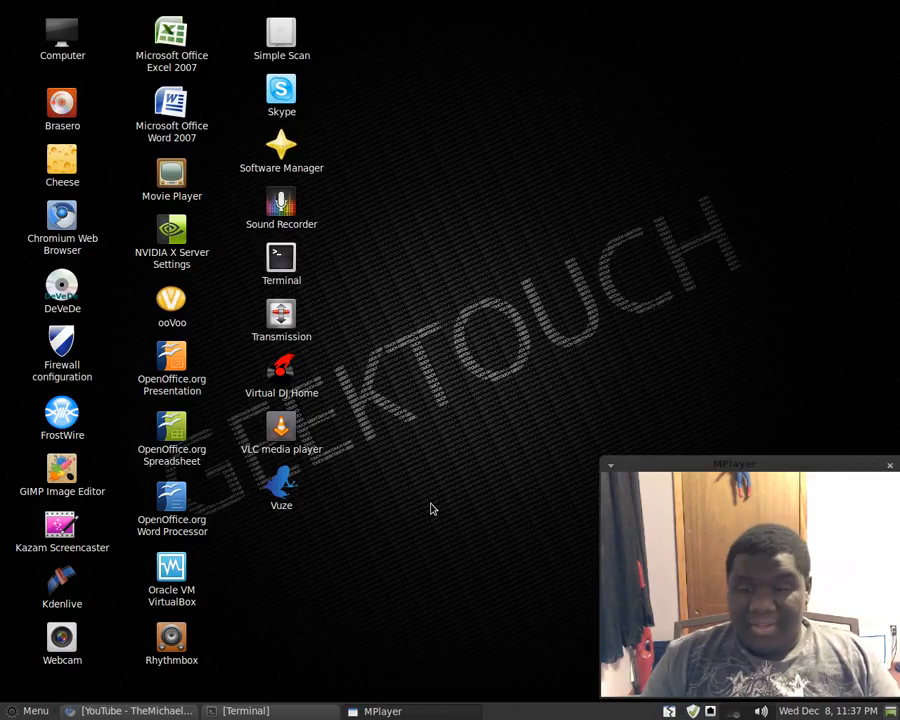
mouse_move(430, 189)
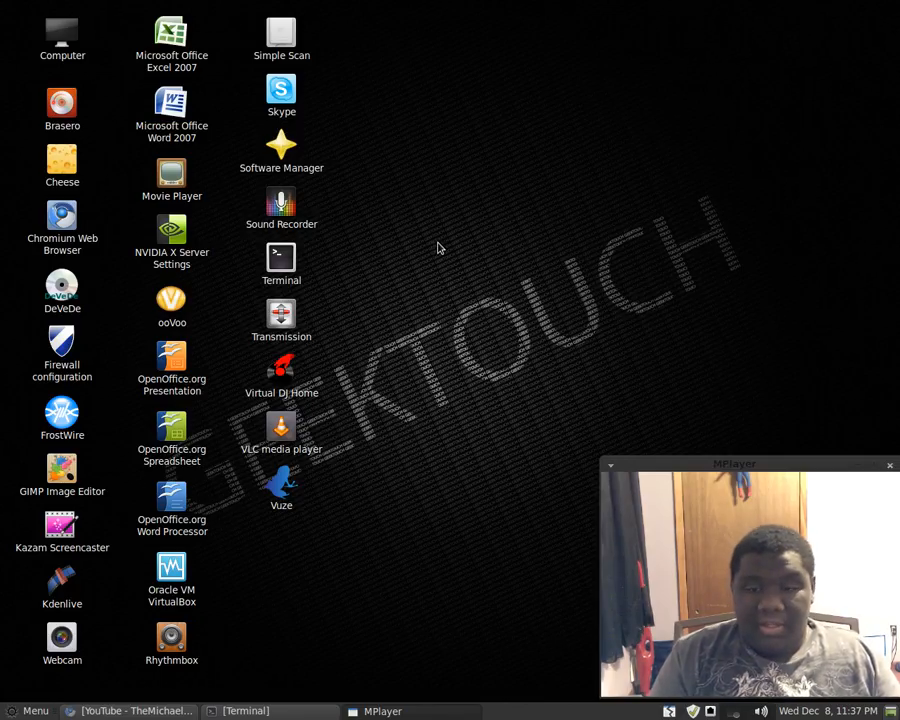
mouse_move(423, 376)
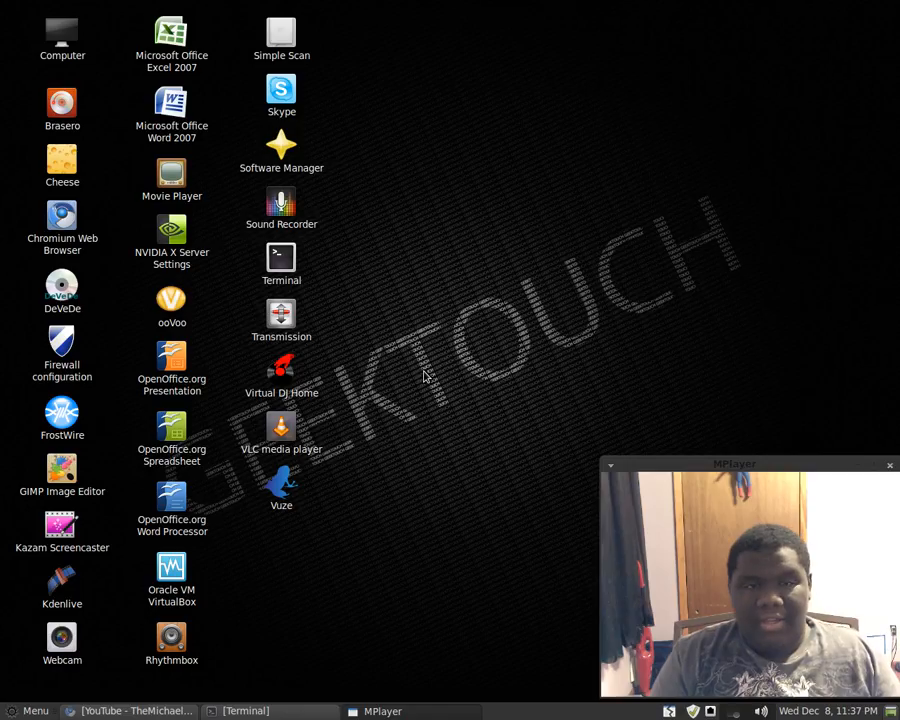
mouse_move(420, 368)
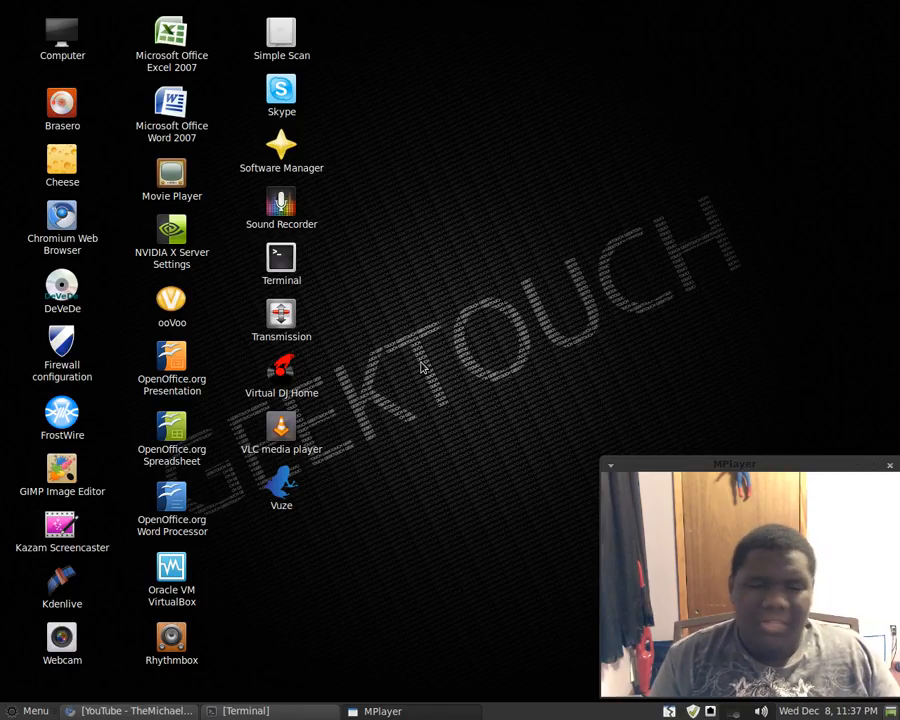
mouse_move(723, 419)
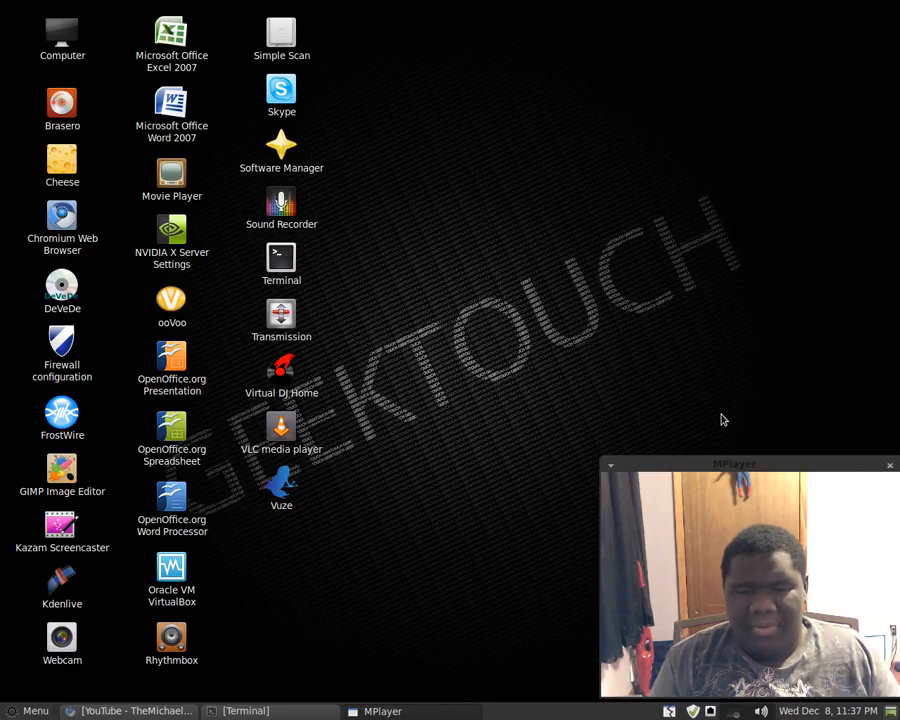
mouse_move(460, 453)
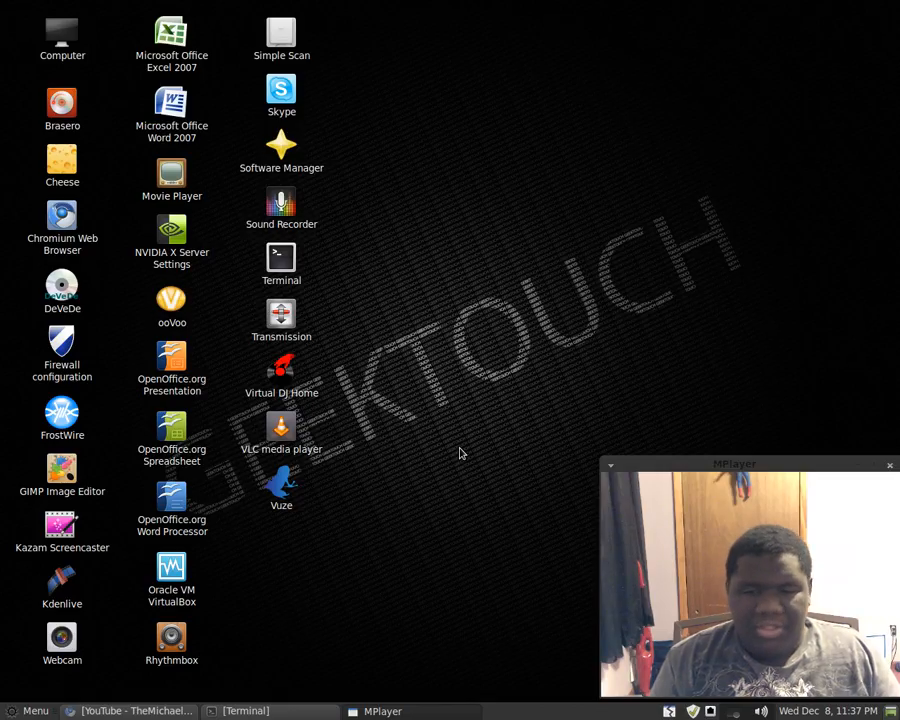
mouse_move(530, 384)
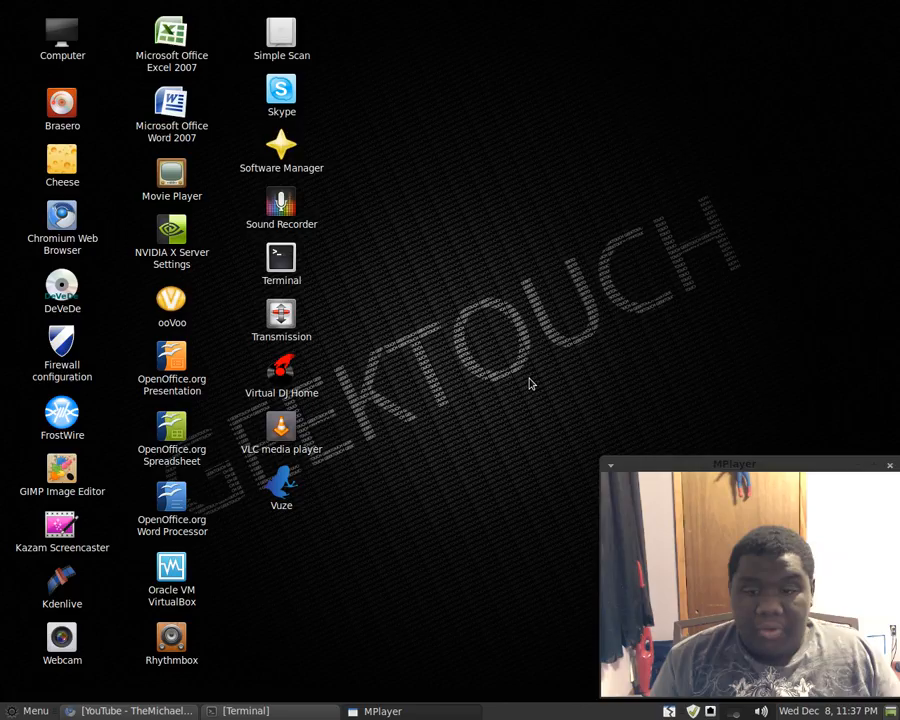
mouse_move(518, 396)
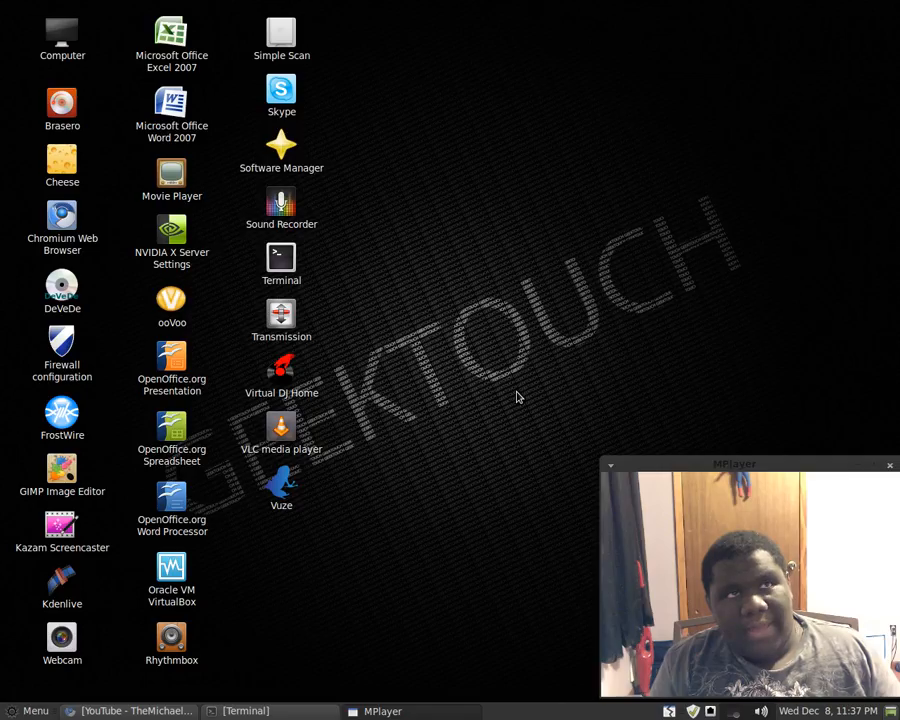
mouse_move(505, 413)
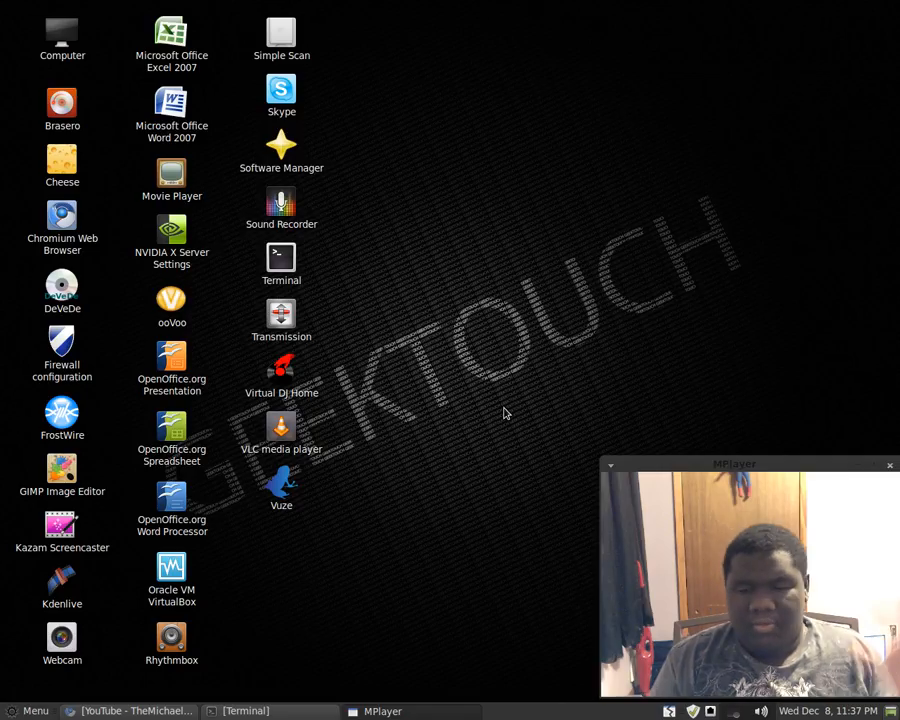
mouse_move(507, 407)
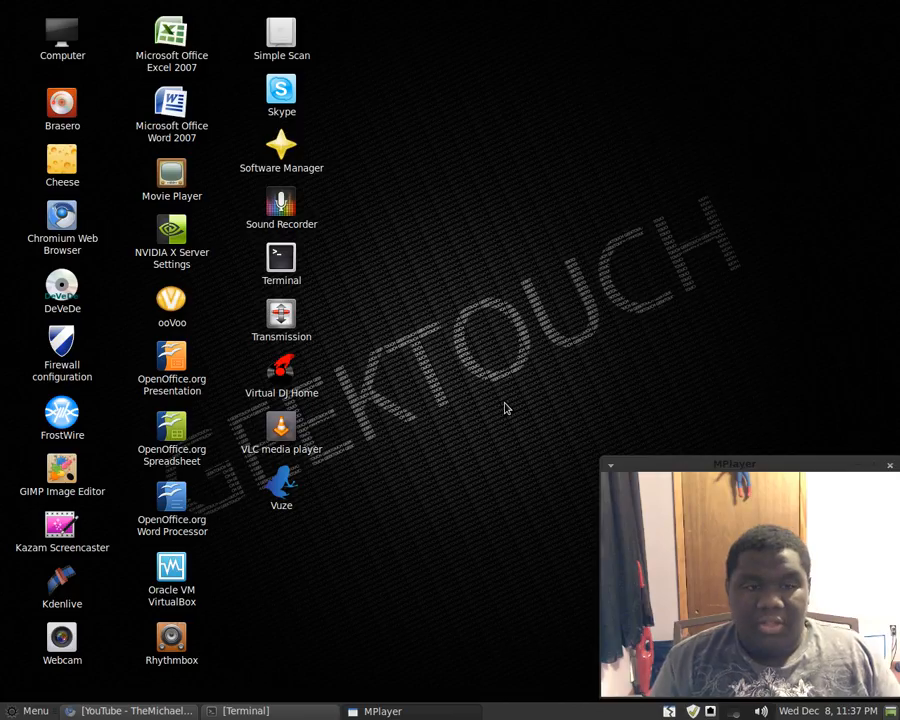
mouse_move(500, 414)
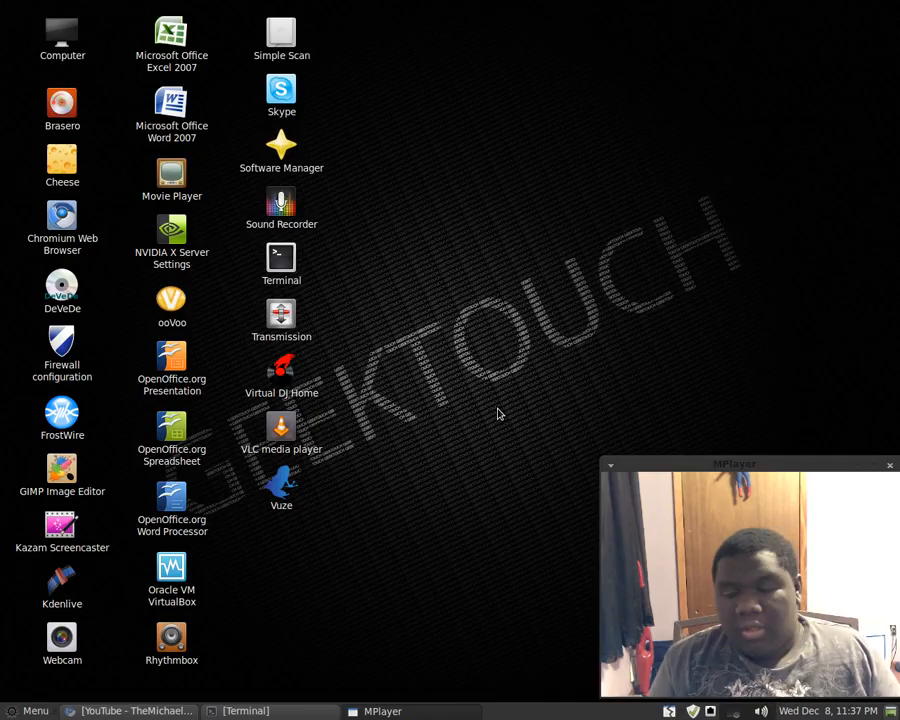
mouse_move(405, 264)
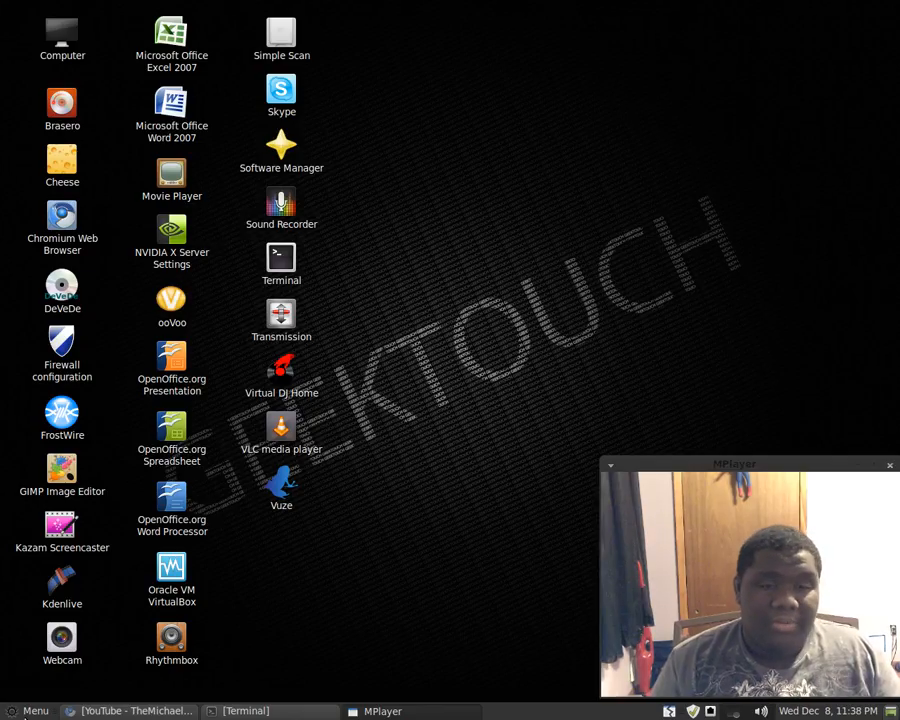
Step: Launch Synaptic from the menu and authenticate with the administrator password
click(28, 710)
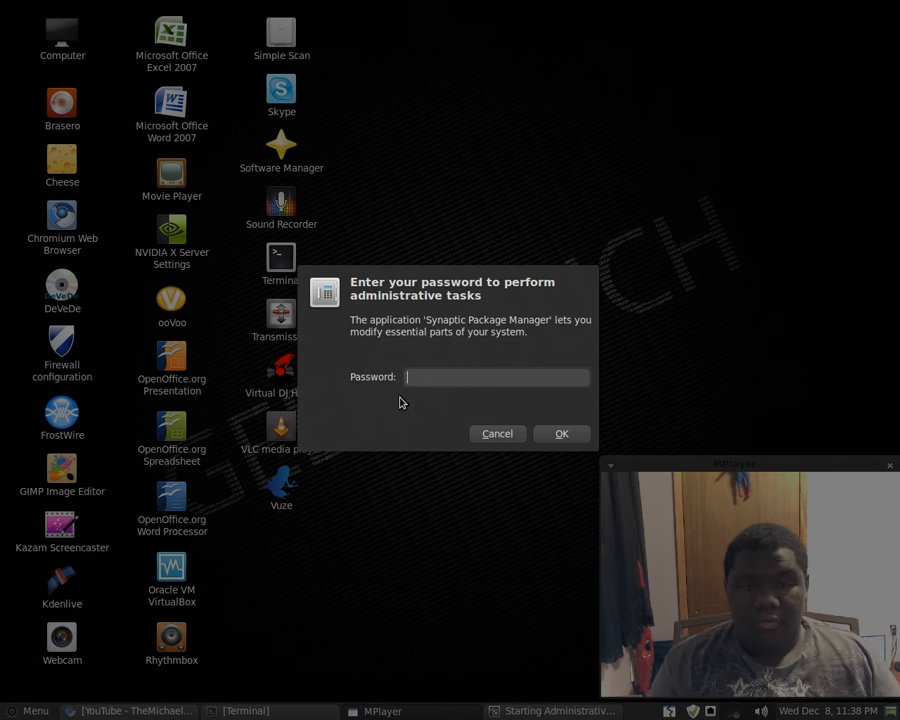
text(password)
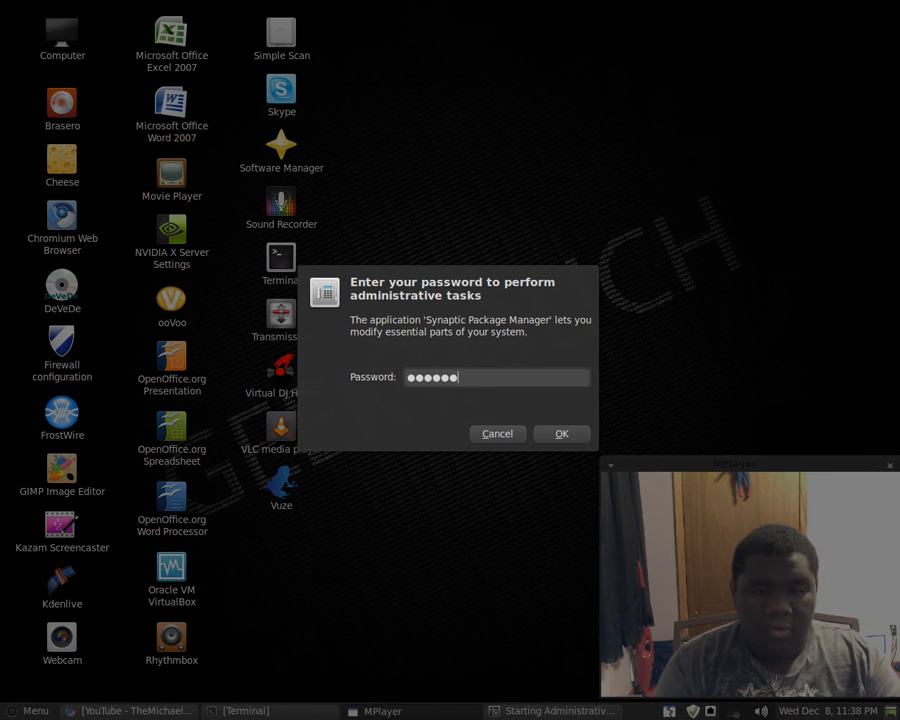
click(561, 433)
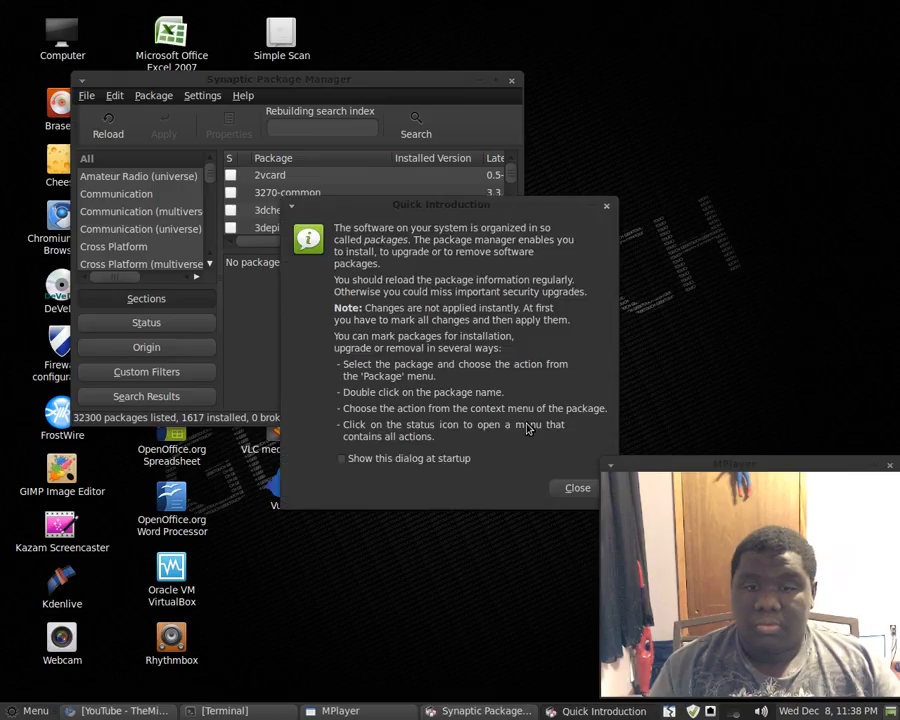
Step: Dismiss the Quick Introduction and search the package list for 'gnome ppp'
click(577, 488)
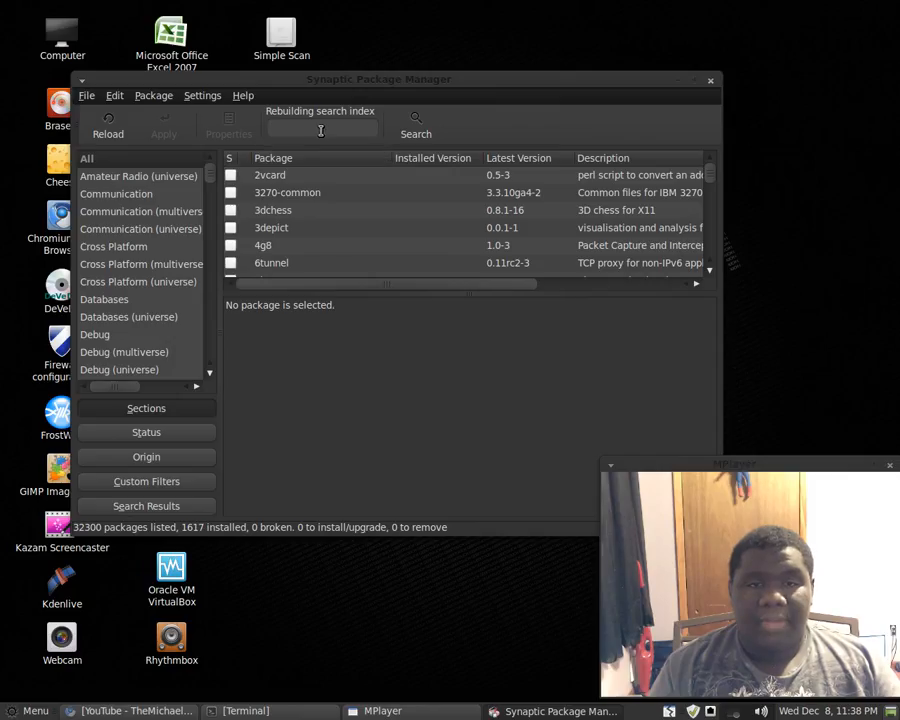
text(gnome)
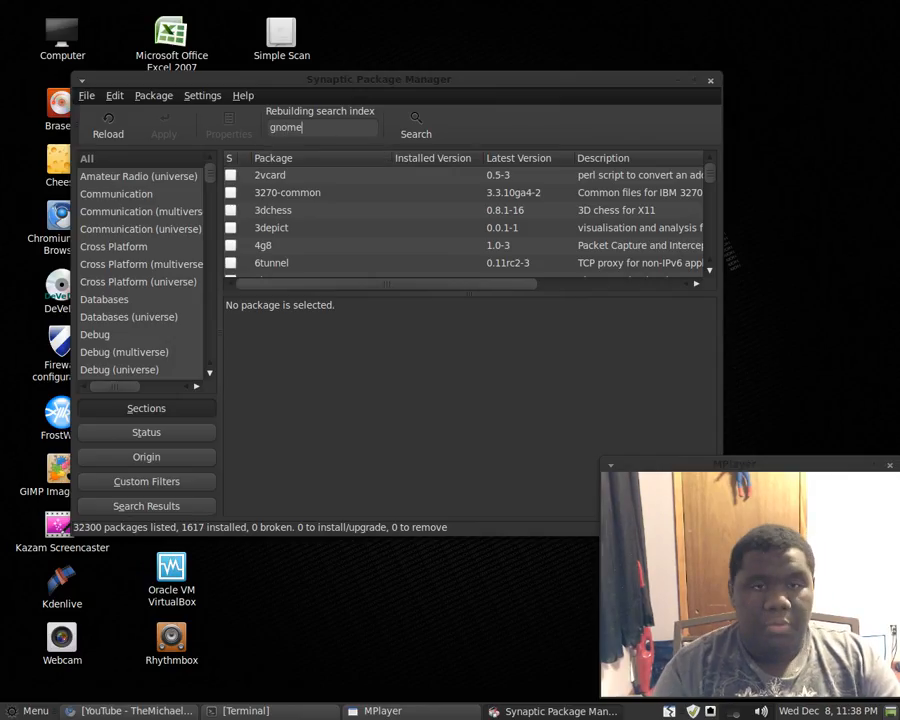
click(415, 120)
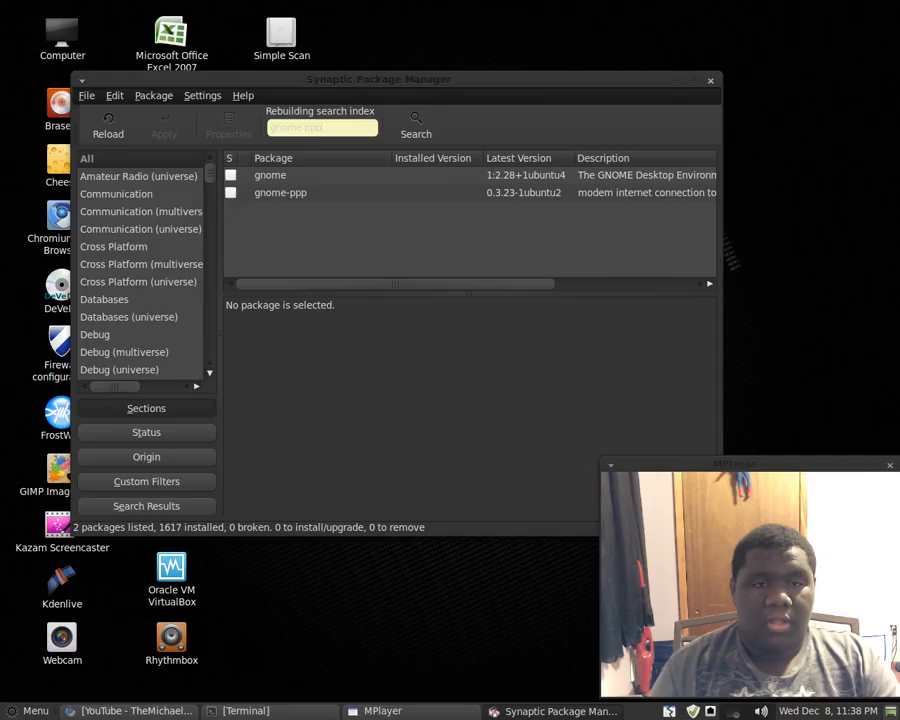
mouse_move(310, 182)
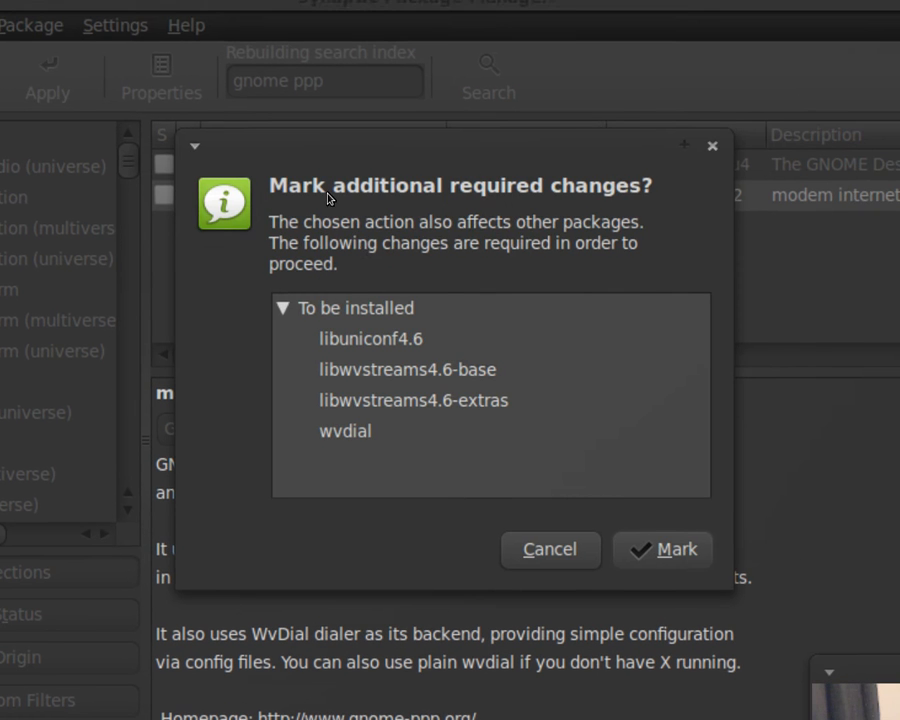
Step: Mark gnome-ppp with its required extra packages and apply the marked changes
click(662, 549)
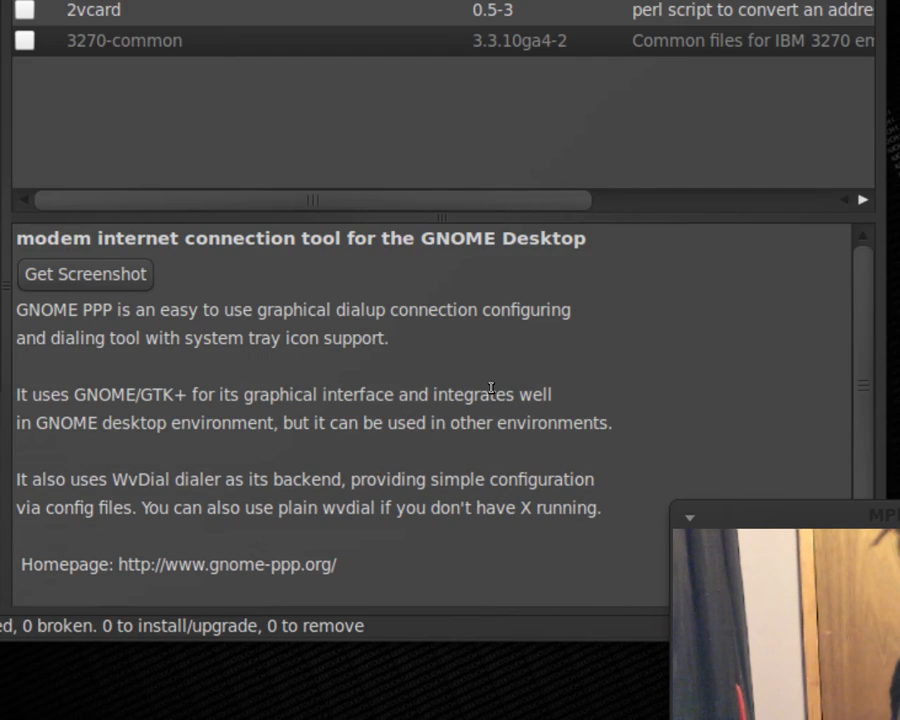
click(161, 127)
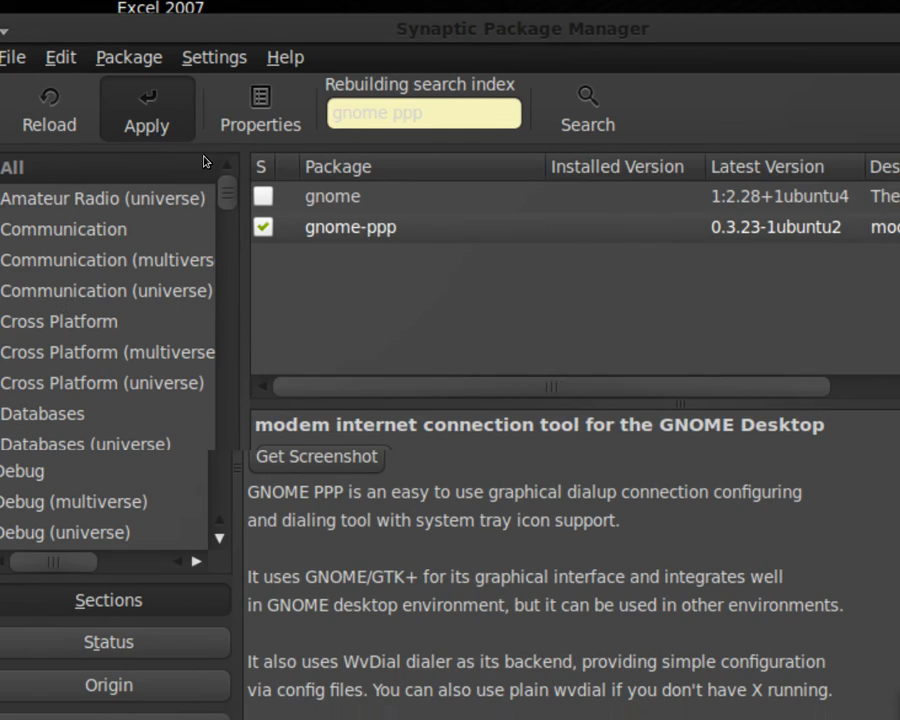
click(146, 108)
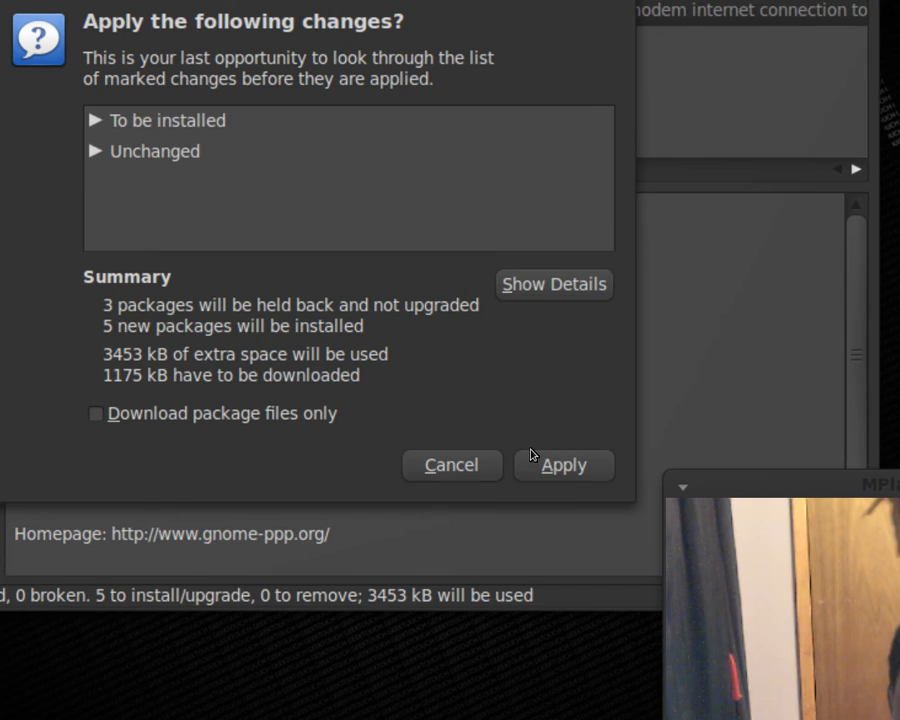
Step: Confirm installing the five new packages and dismiss the Changes applied notice
click(563, 465)
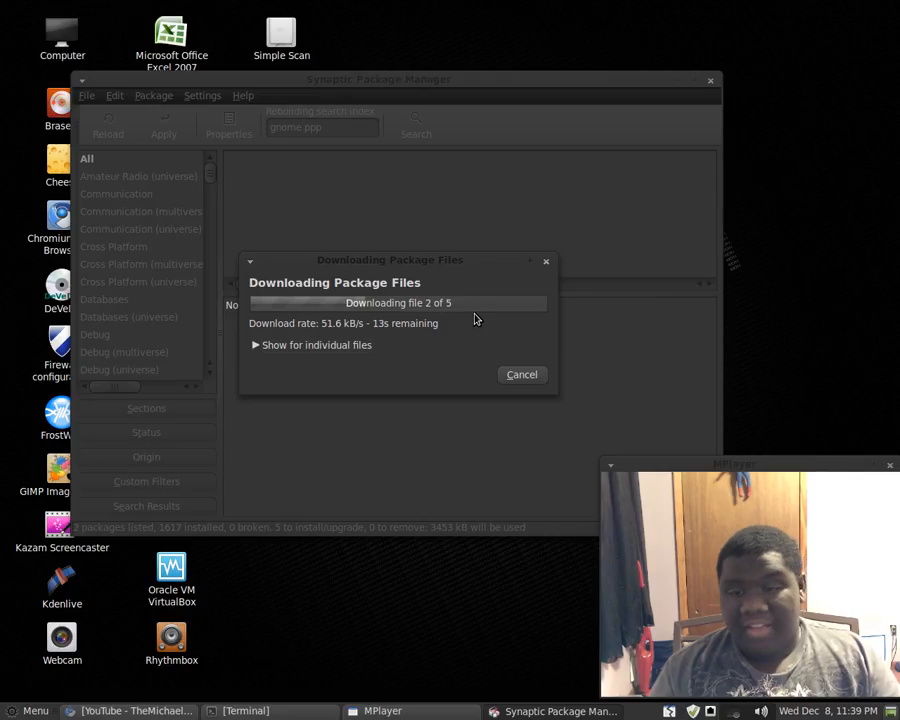
mouse_move(430, 323)
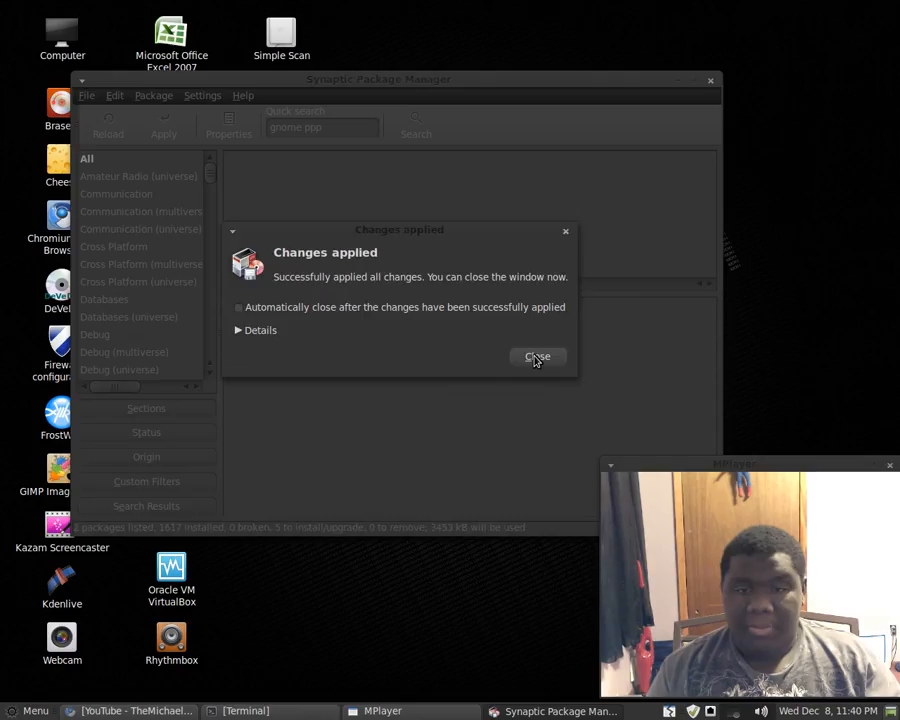
click(537, 357)
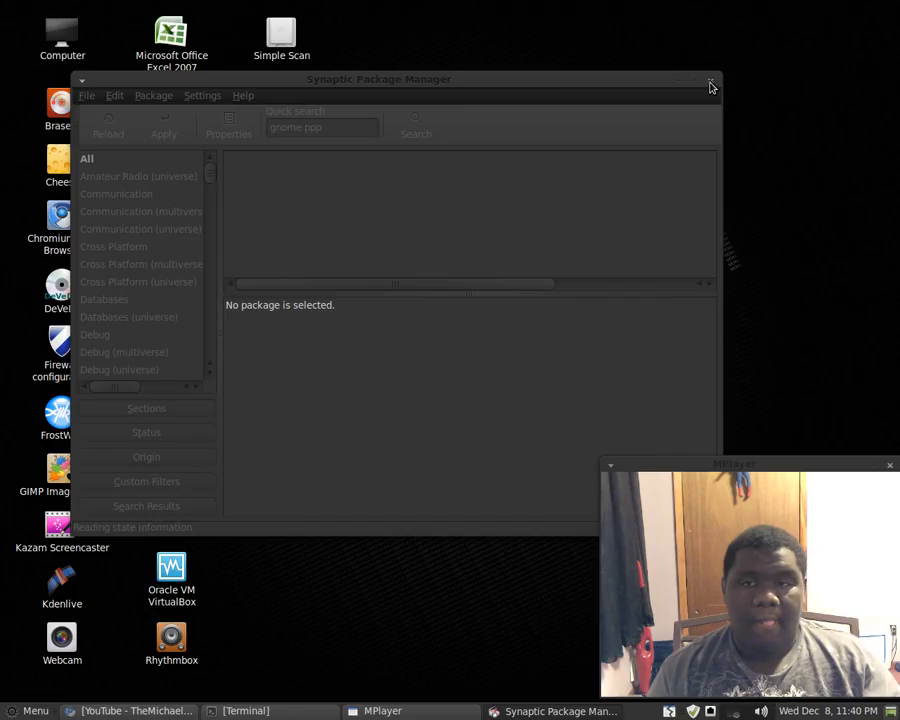
mouse_move(597, 219)
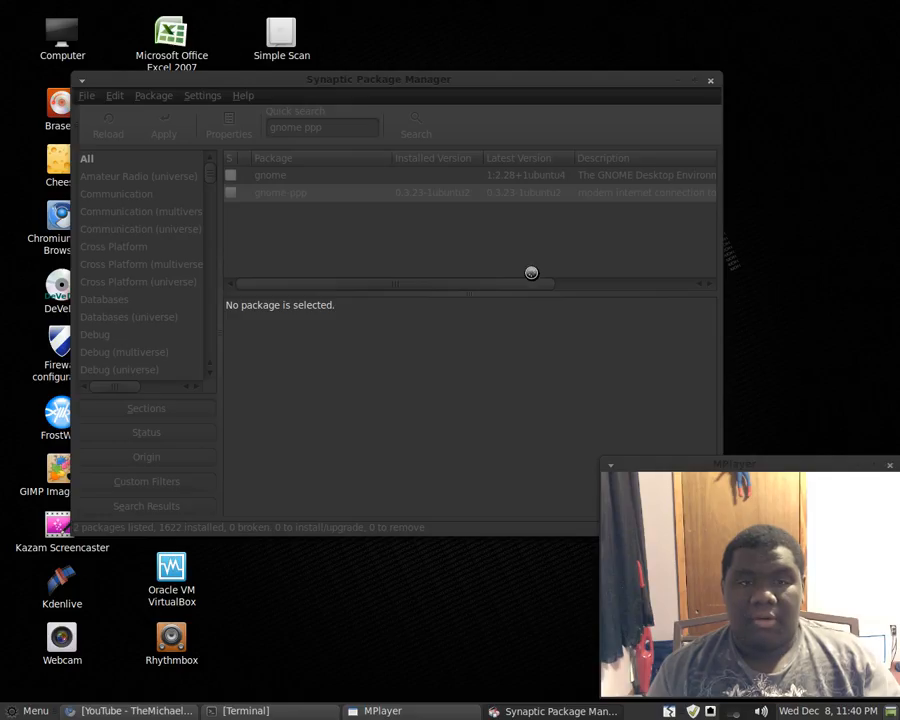
Step: Close the Synaptic window and bring up the Linux Mint applications menu
click(711, 80)
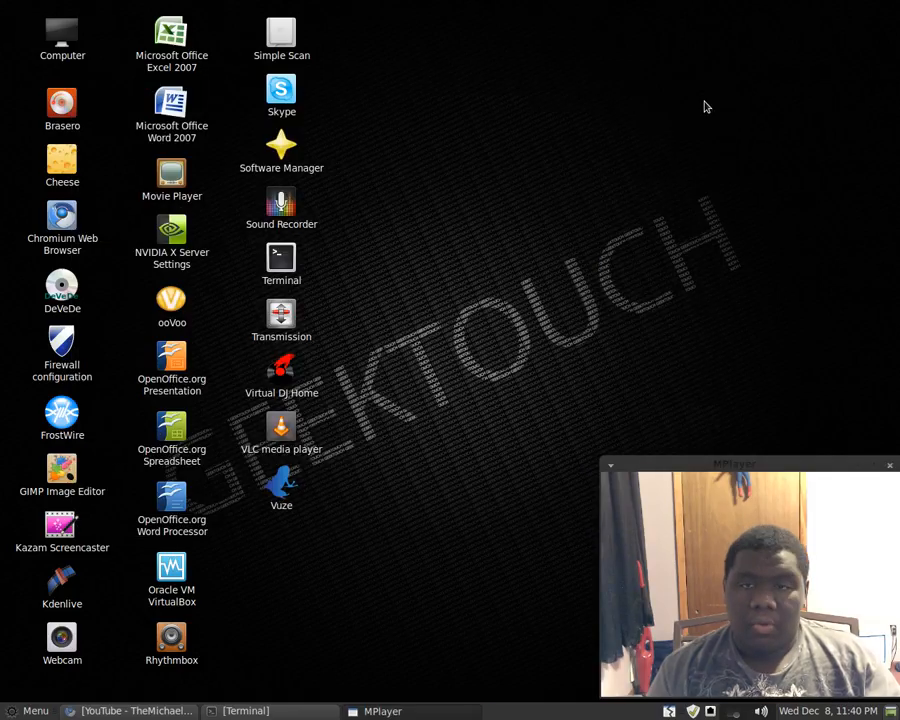
mouse_move(308, 527)
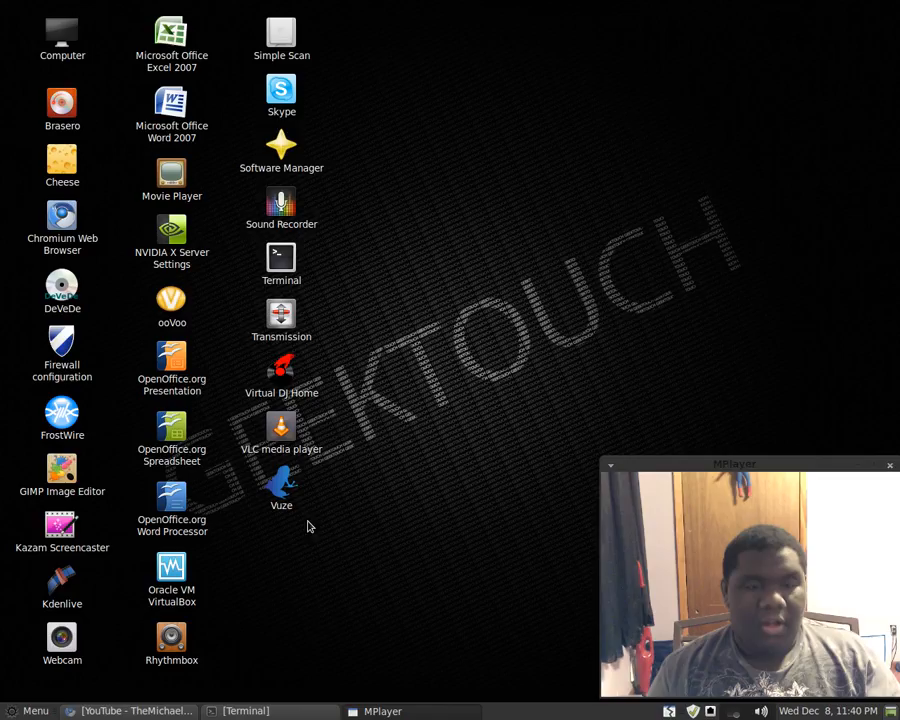
click(29, 711)
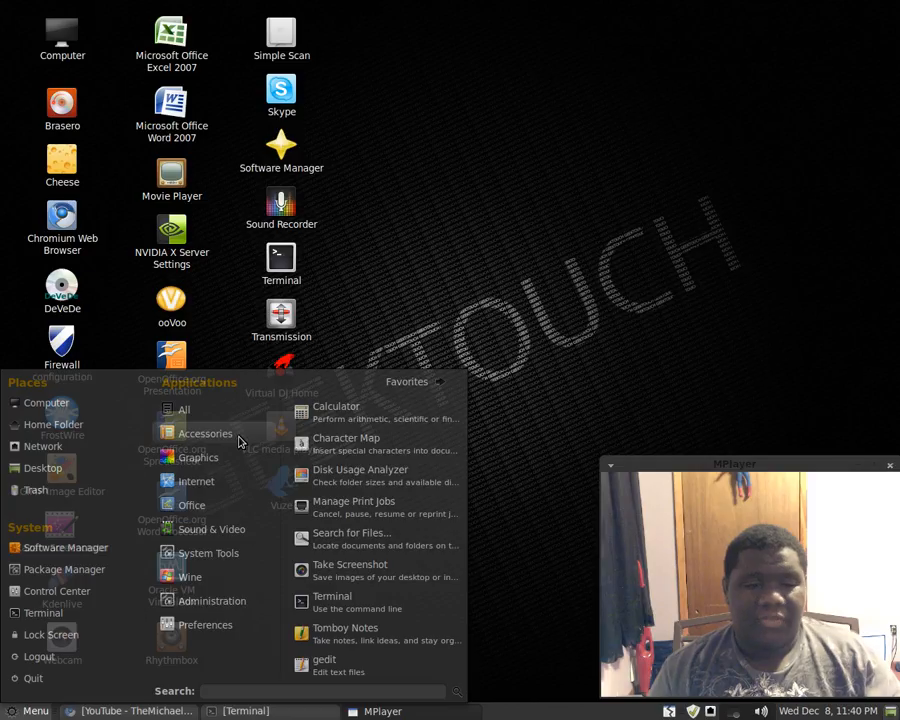
mouse_move(237, 441)
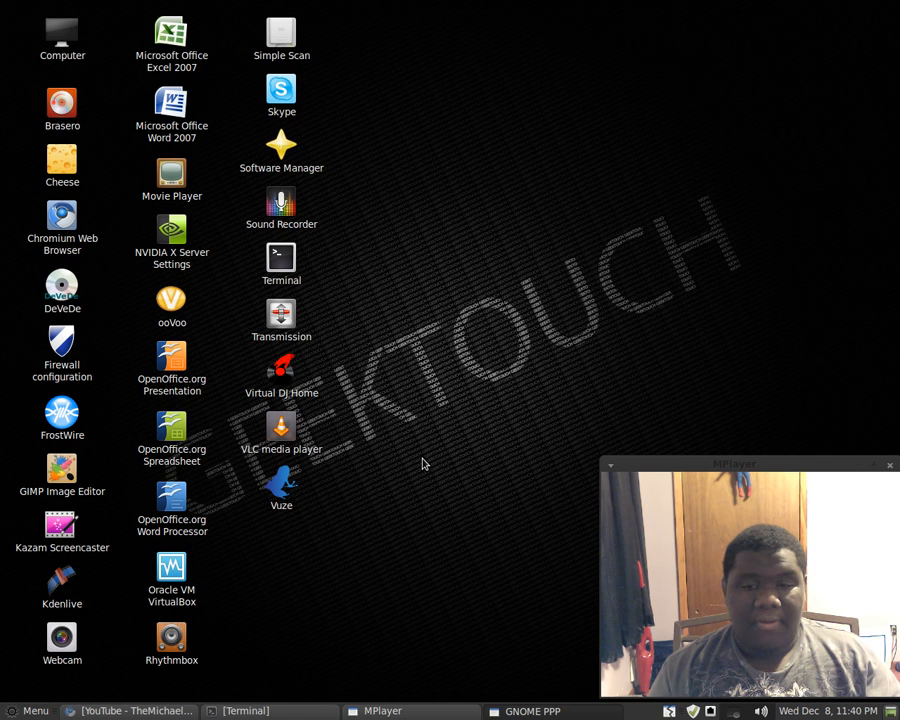
Step: Show the GNOME PPP login window and focus its empty Username field
click(548, 710)
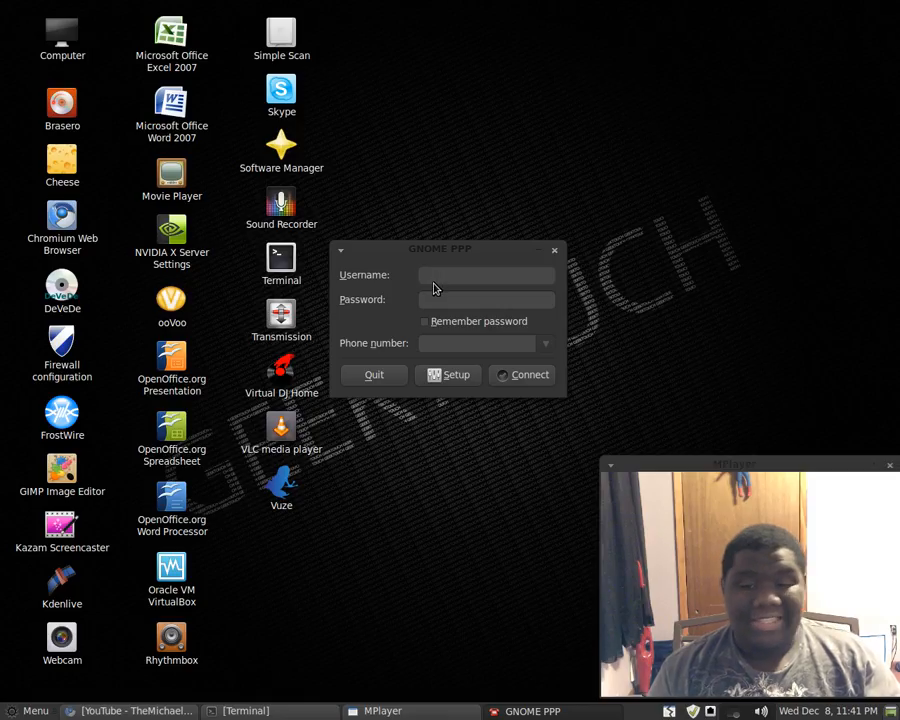
click(485, 275)
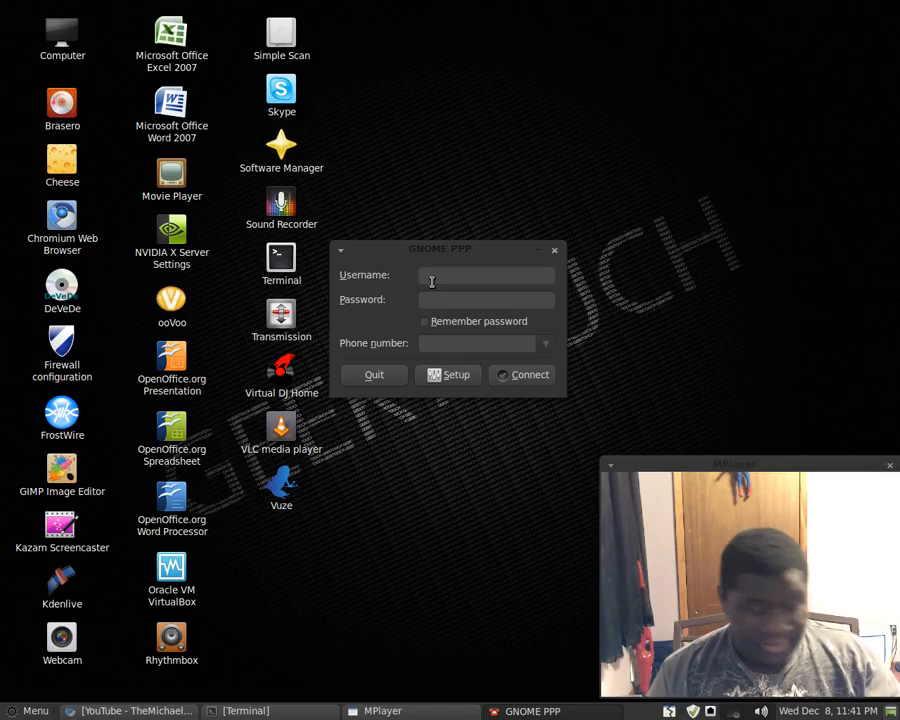
mouse_move(430, 283)
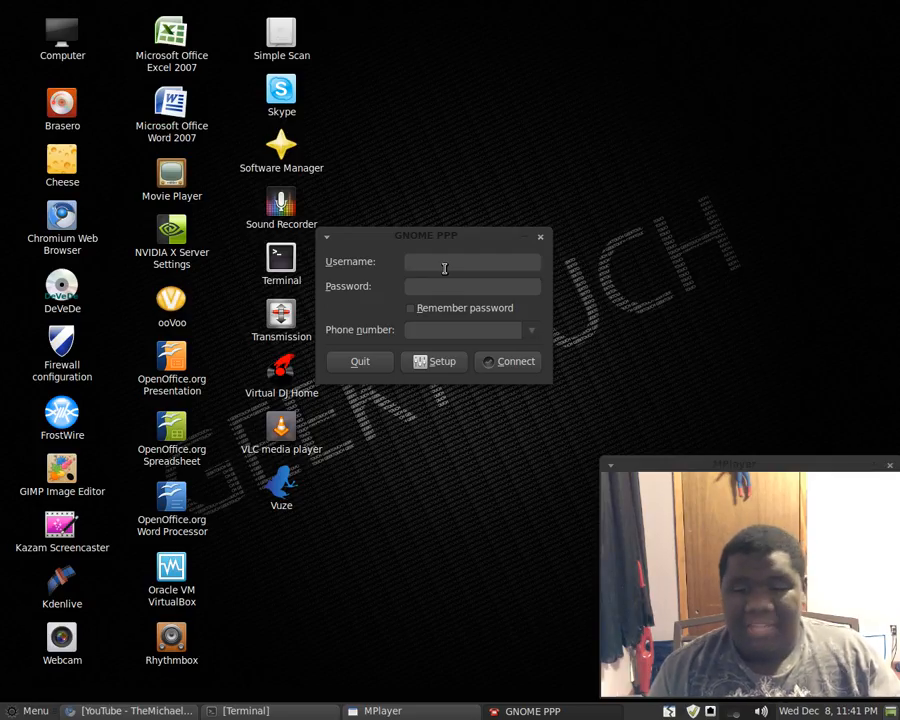
click(470, 261)
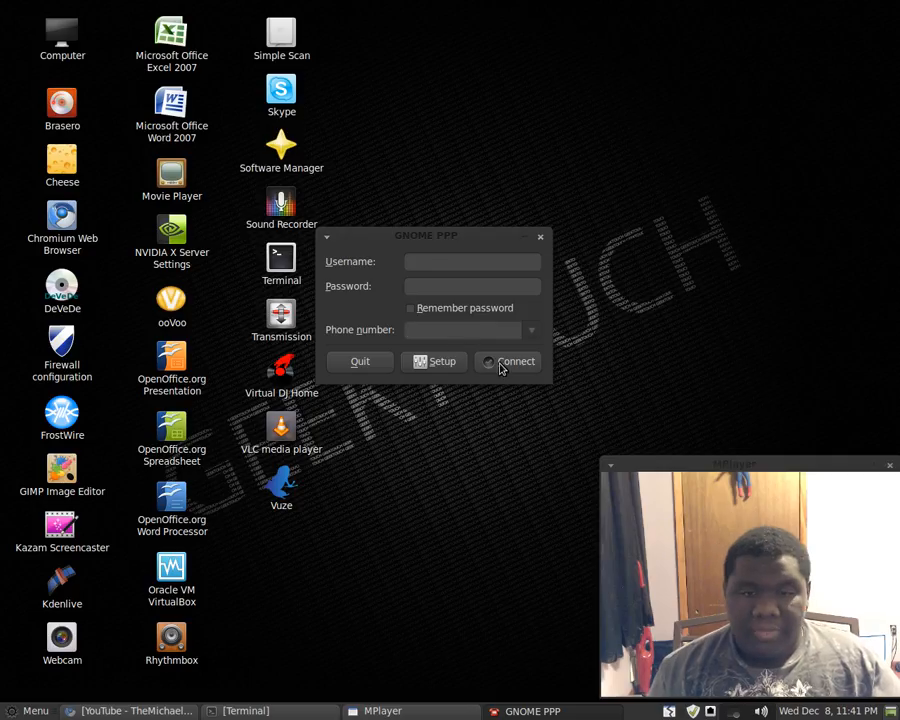
Step: Review the Setup dialog's Modem, Networking and Options settings
click(434, 361)
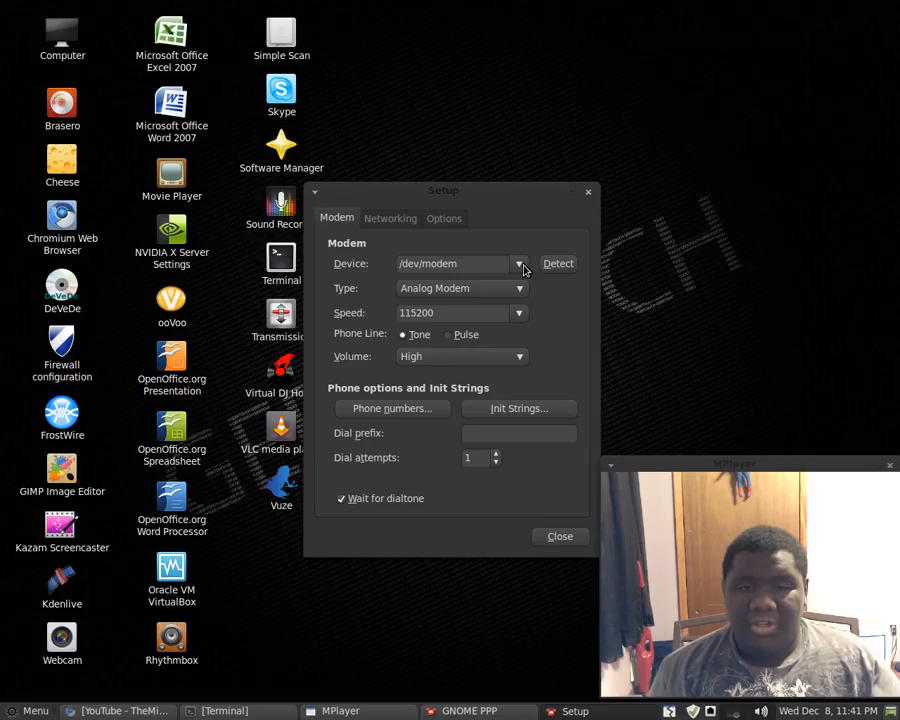
mouse_move(488, 291)
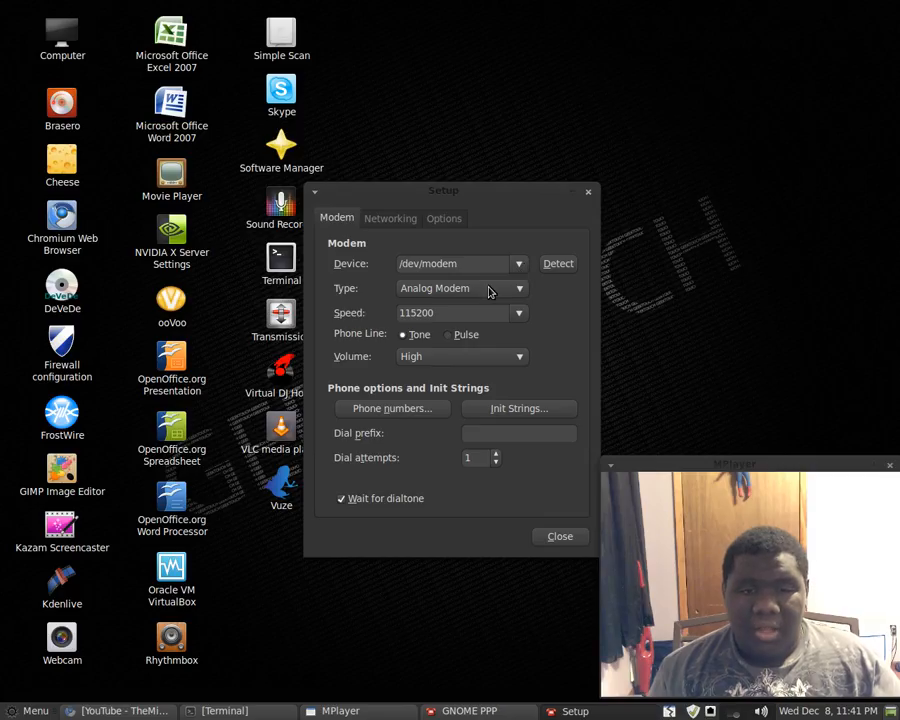
mouse_move(475, 302)
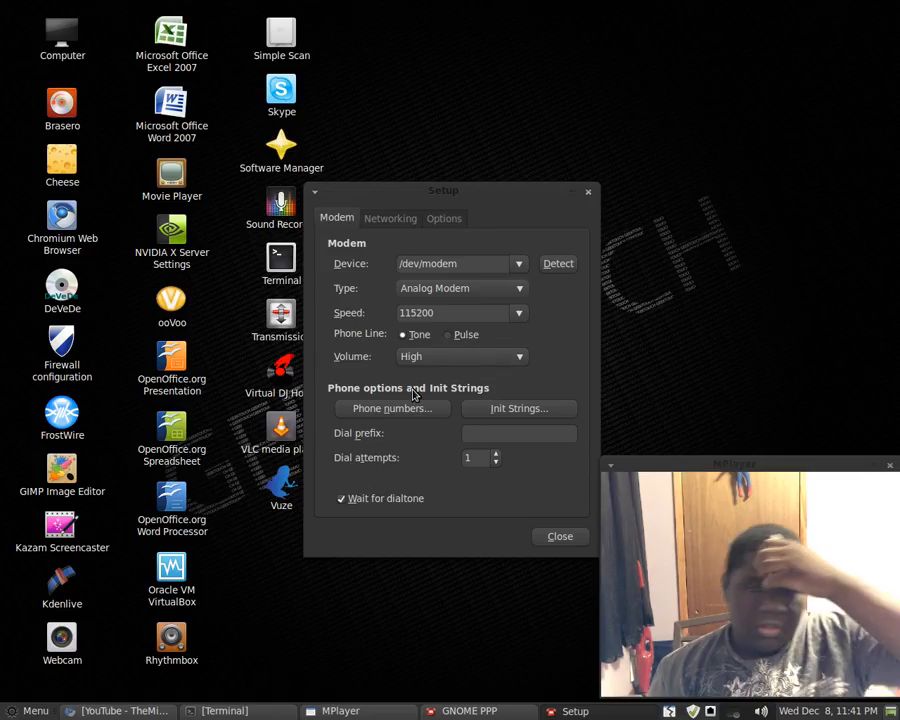
click(389, 218)
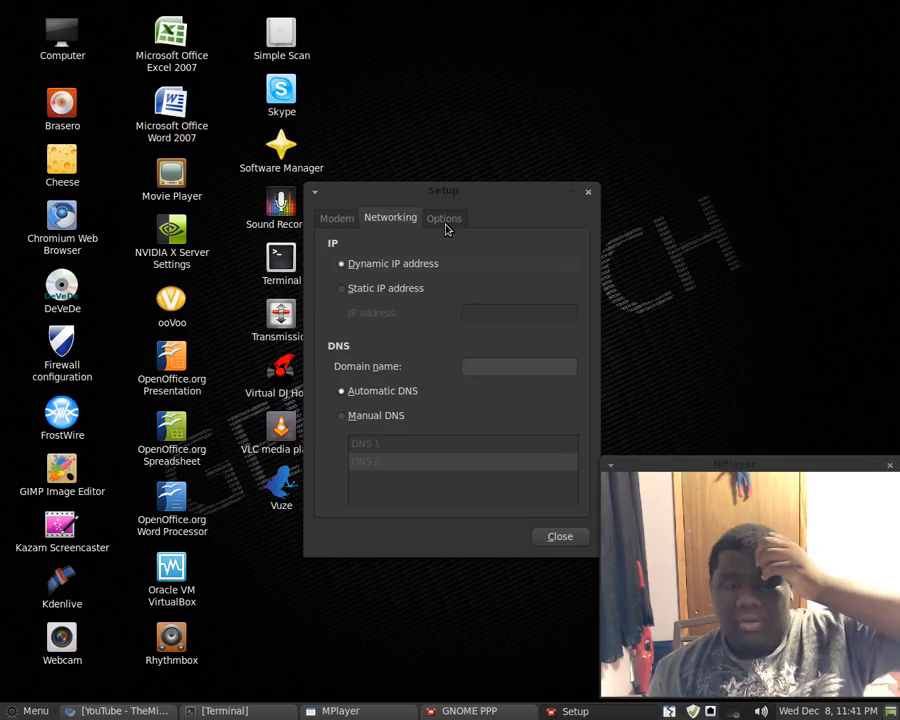
click(444, 217)
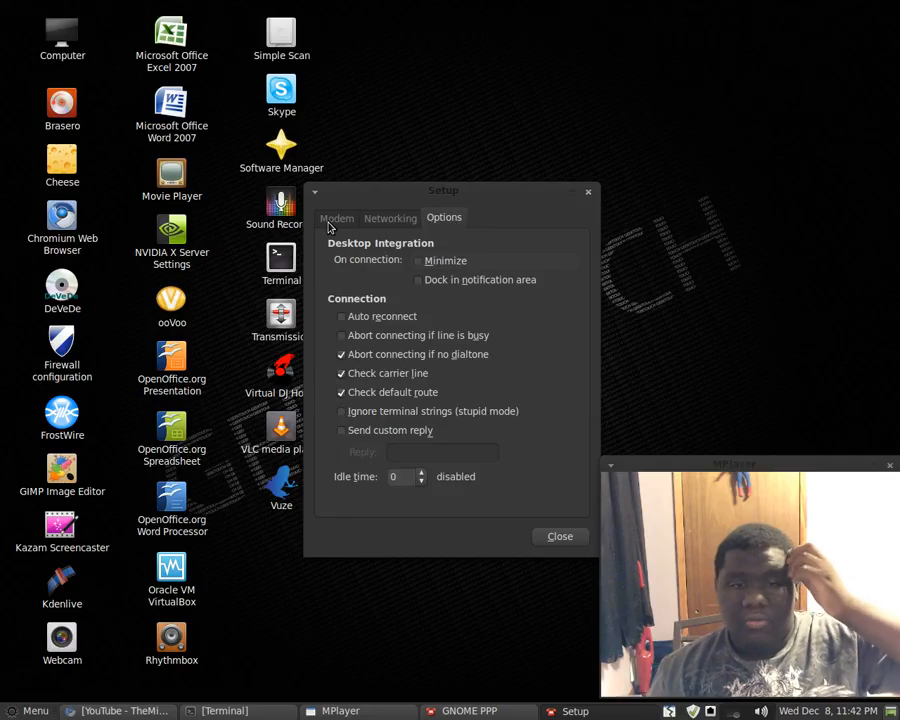
mouse_move(365, 326)
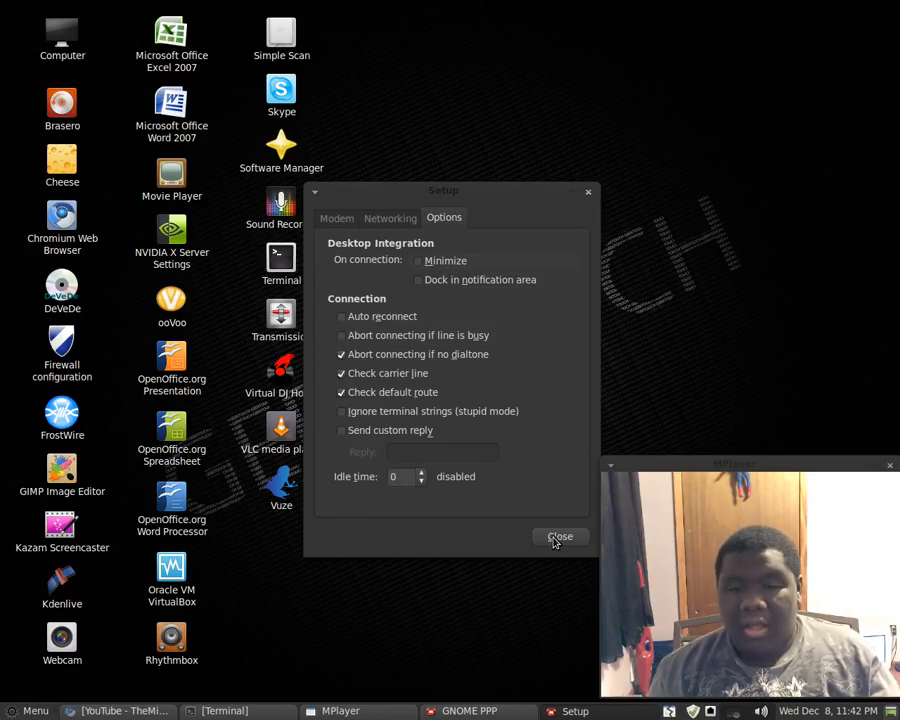
Step: Close the Setup dialog and quit GNOME PPP, leaving the desktop
click(560, 537)
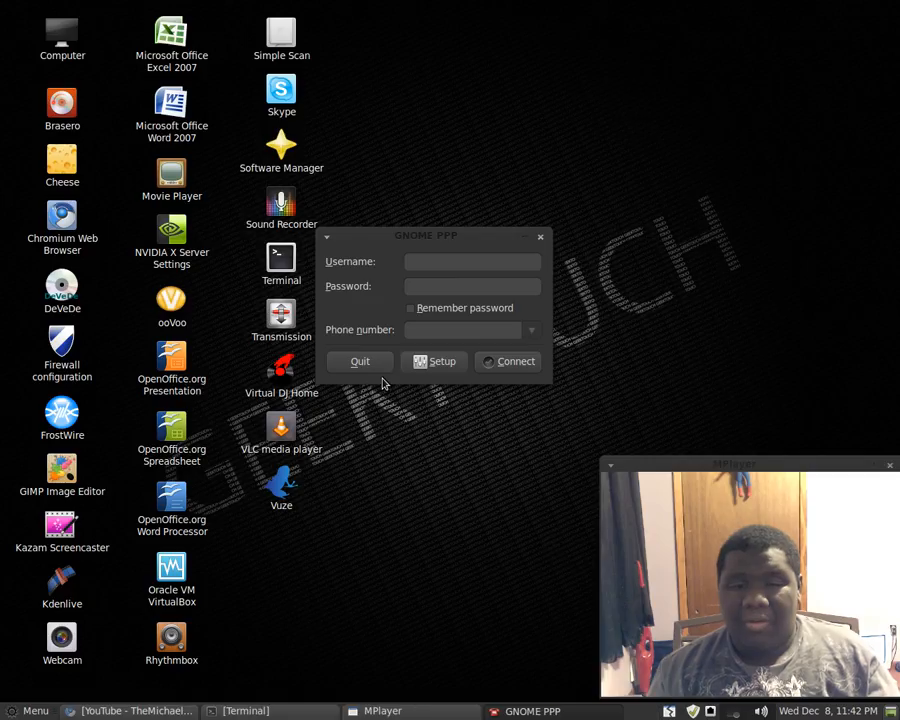
click(359, 361)
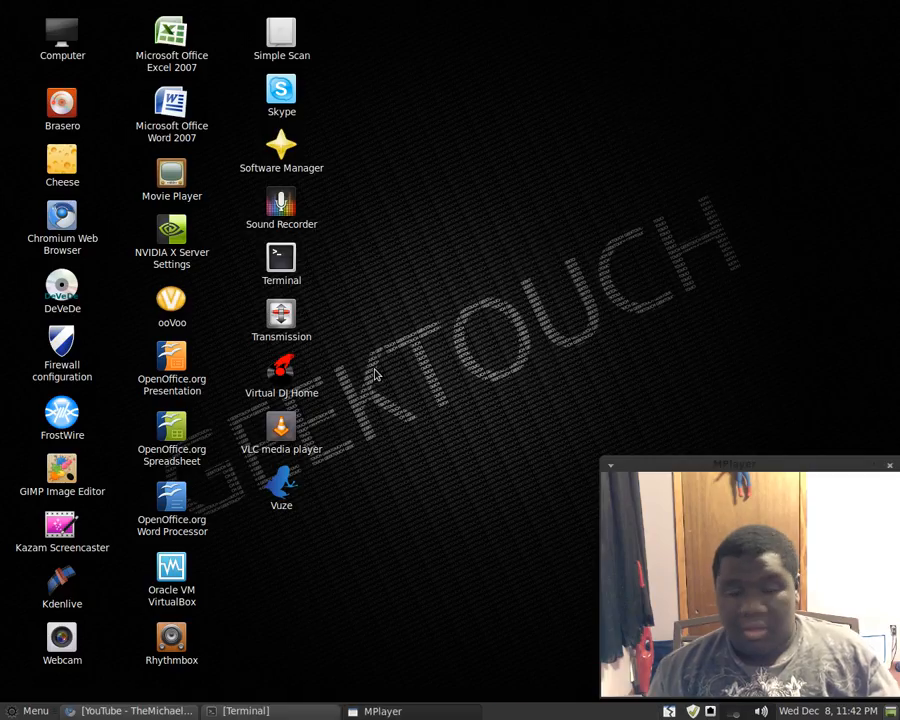
mouse_move(417, 423)
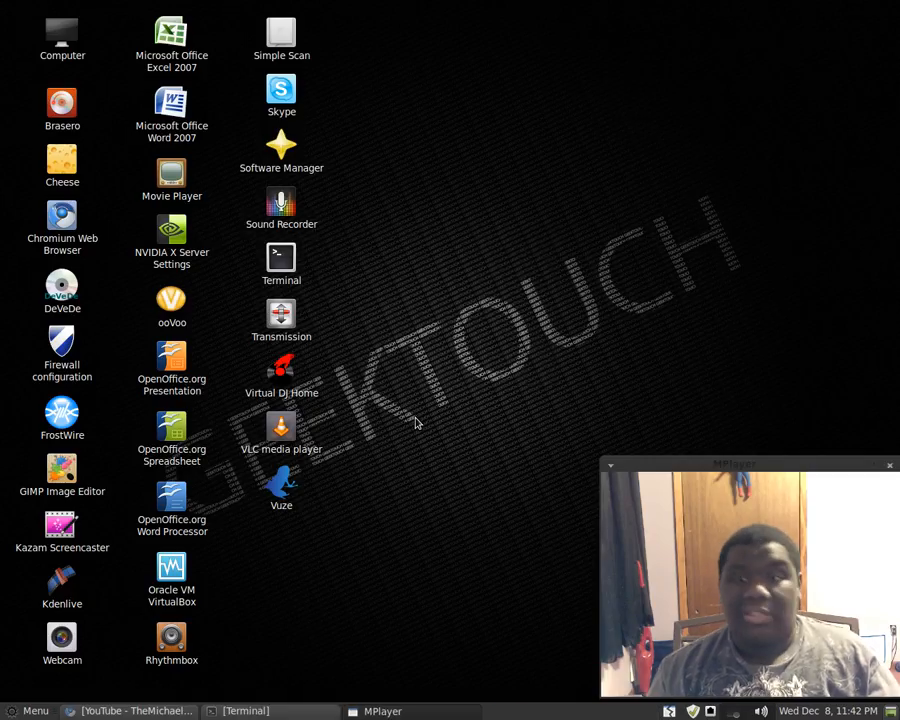